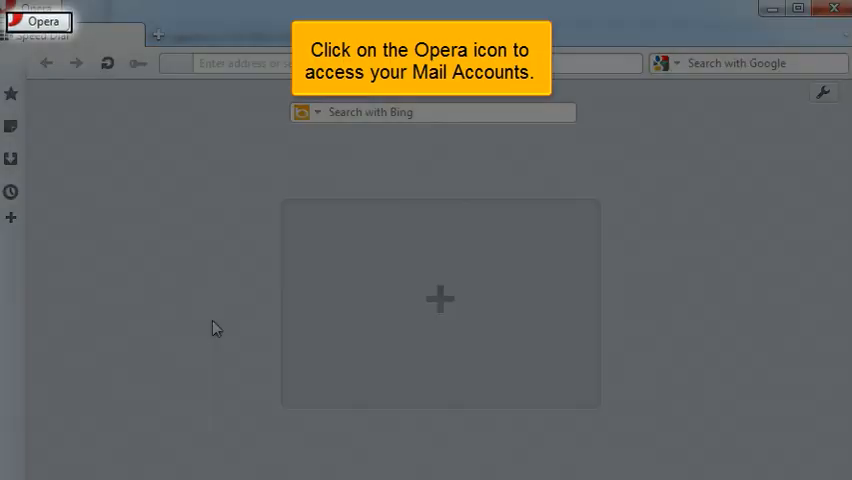
Step: Reach Mail and Chat Accounts from the Opera main menu
click(36, 8)
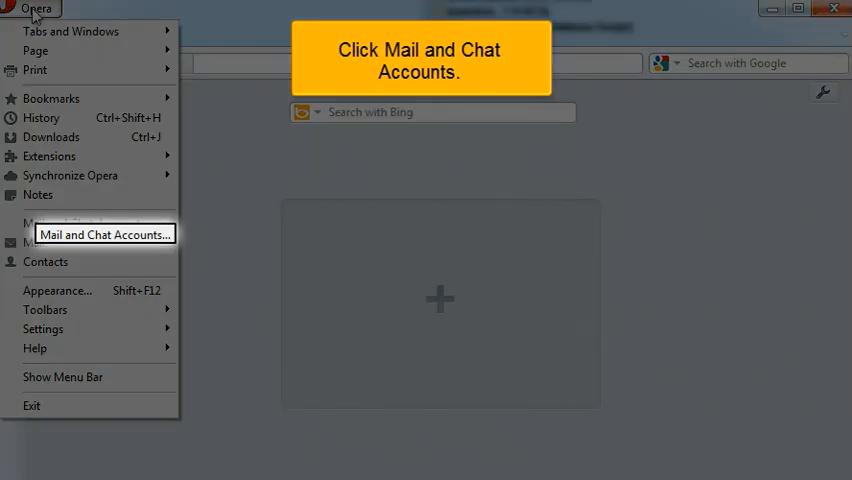
click(88, 222)
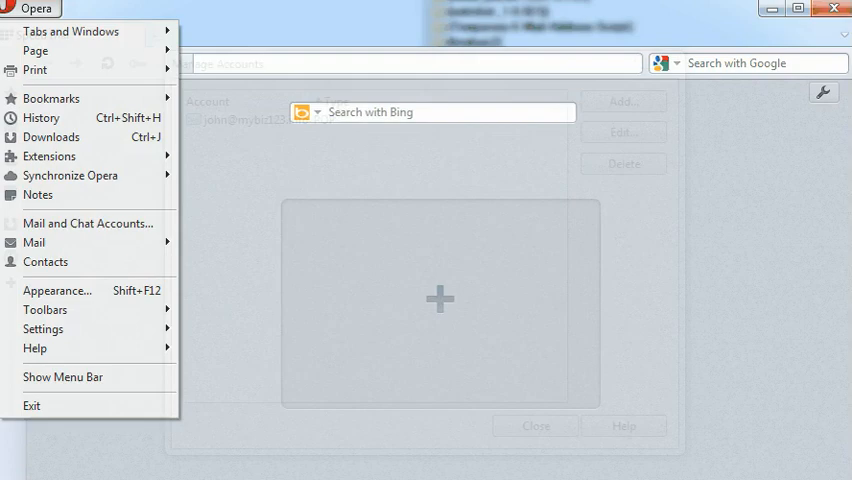
click(88, 224)
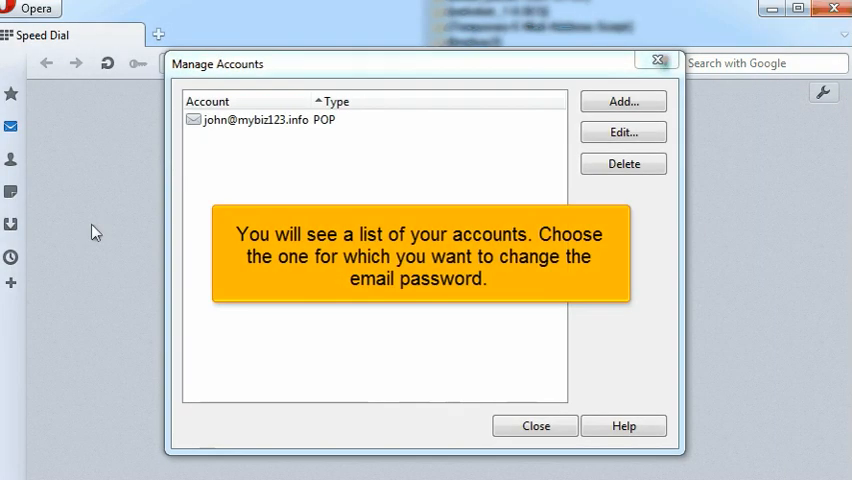
click(268, 120)
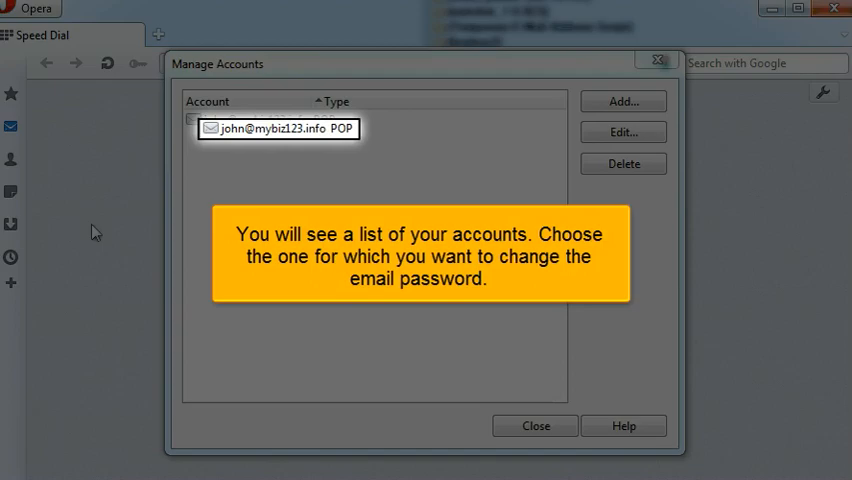
click(270, 120)
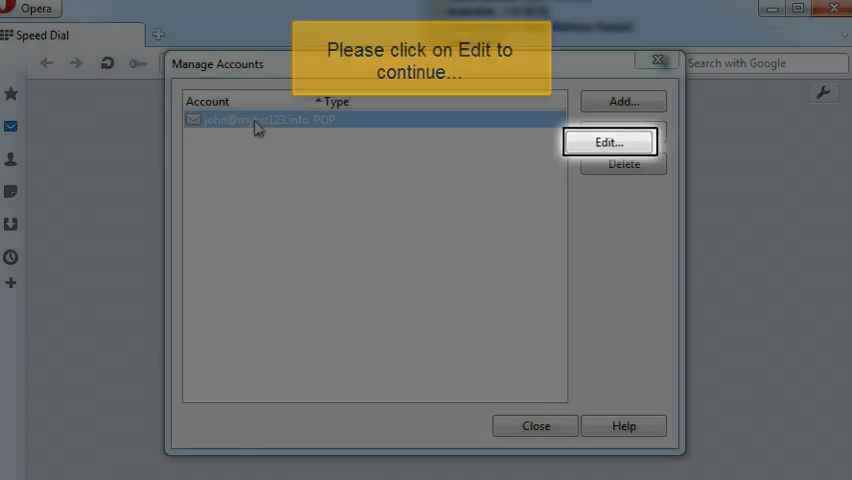
Step: Bring up Account Properties for the account and show its Servers settings
click(608, 140)
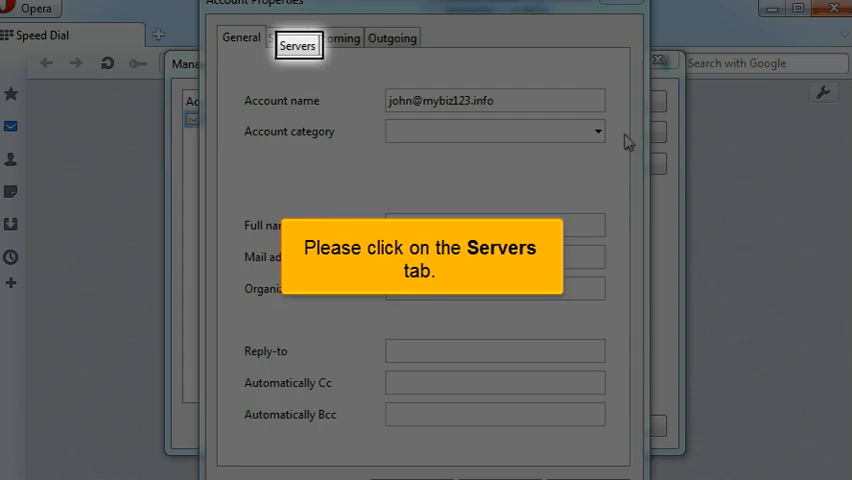
click(286, 36)
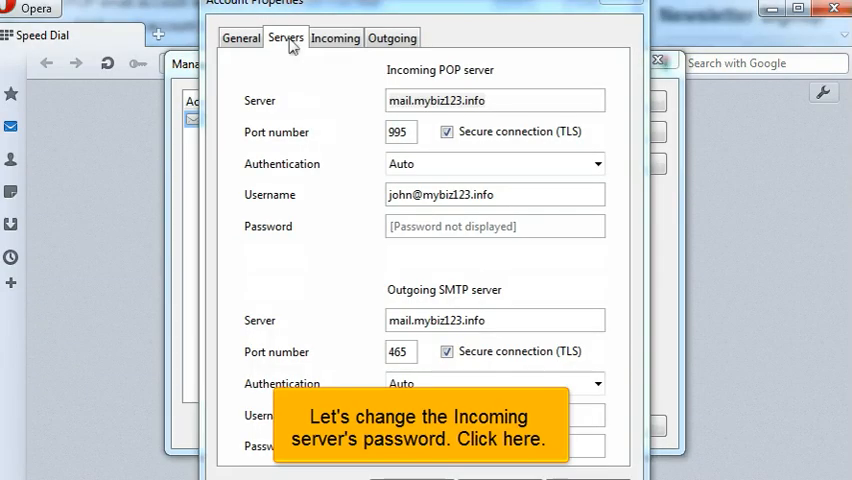
Step: Enter new incoming POP and outgoing SMTP passwords and save them with OK
click(494, 226)
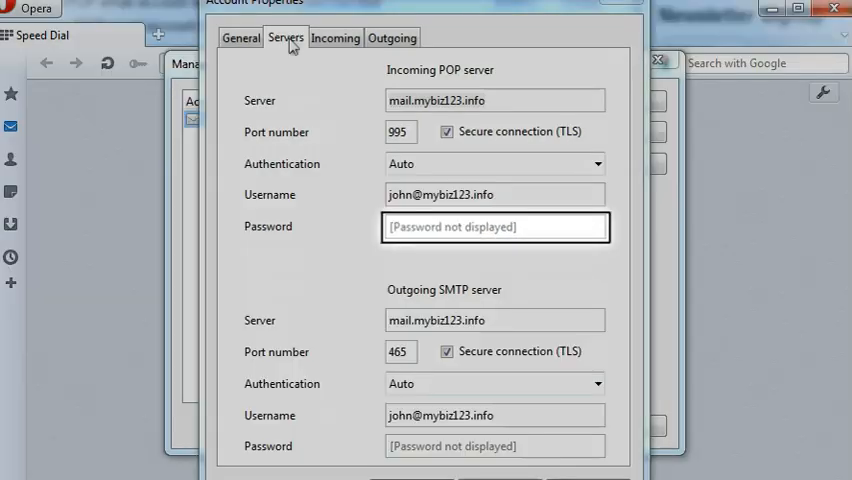
text(•••••)
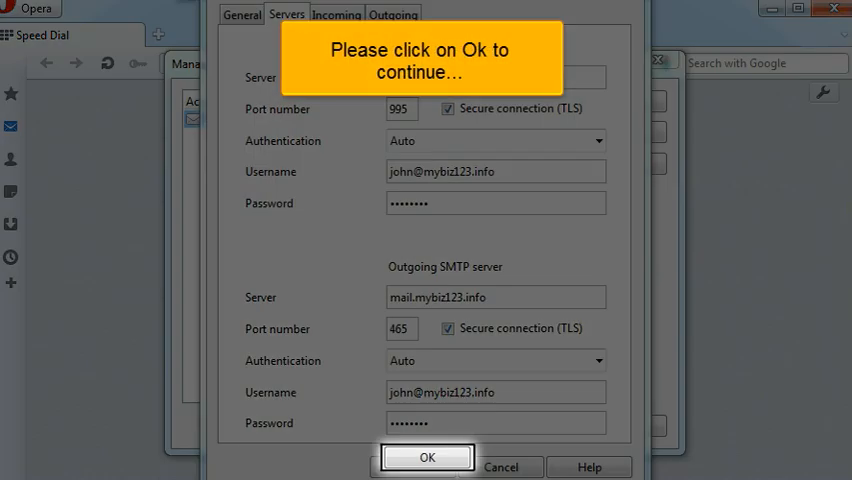
click(426, 460)
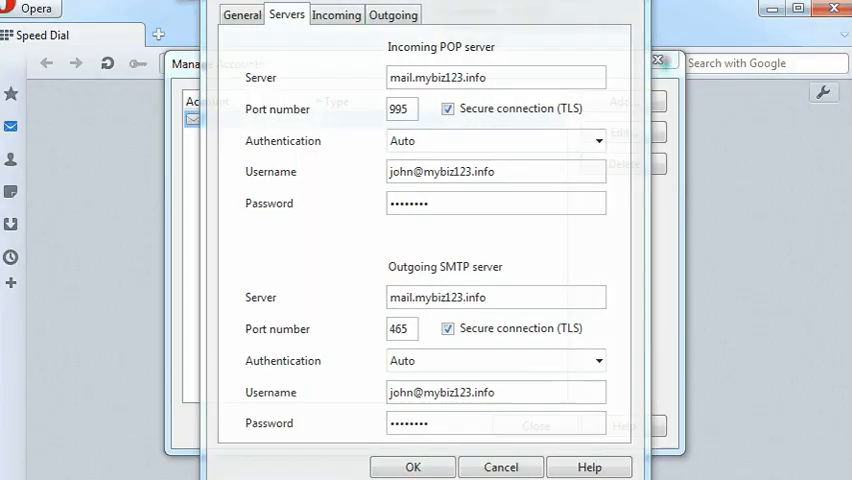
click(412, 468)
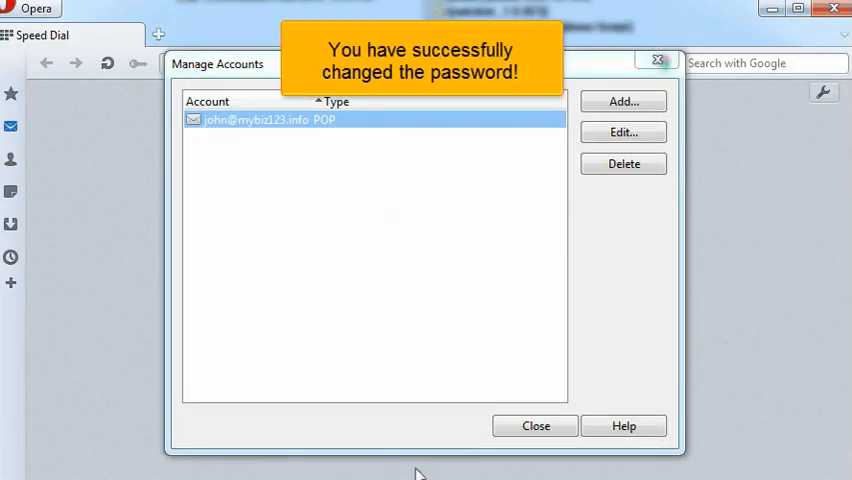